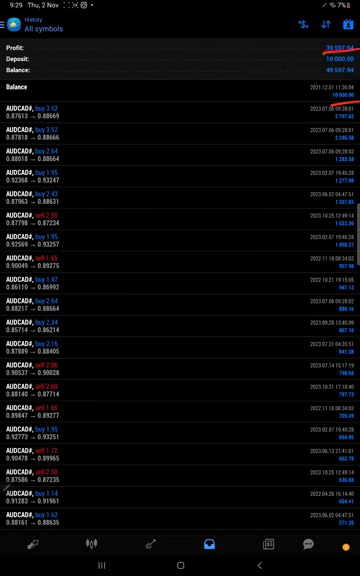
scroll(down, 3)
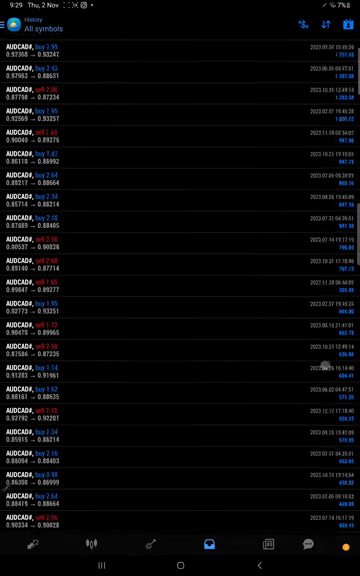
scroll(down, 3)
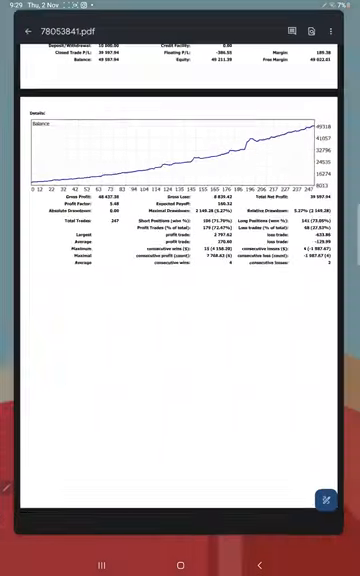
scroll(down, 3)
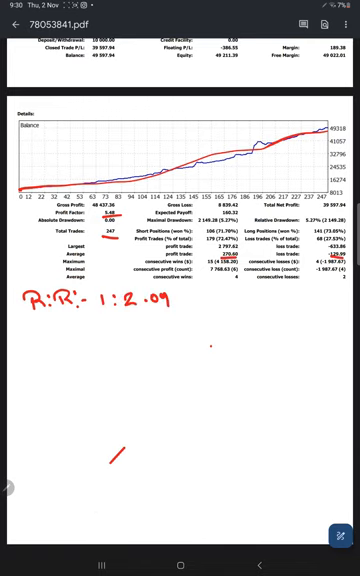
text(B.E.:- 82%. 72%.)
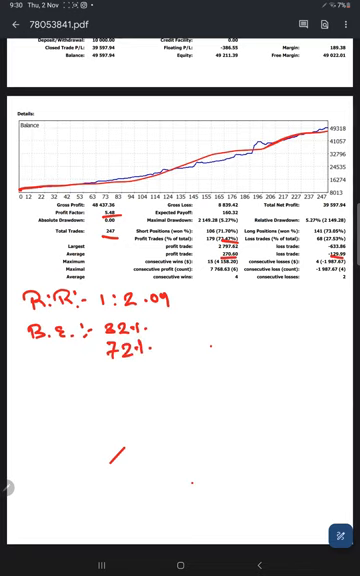